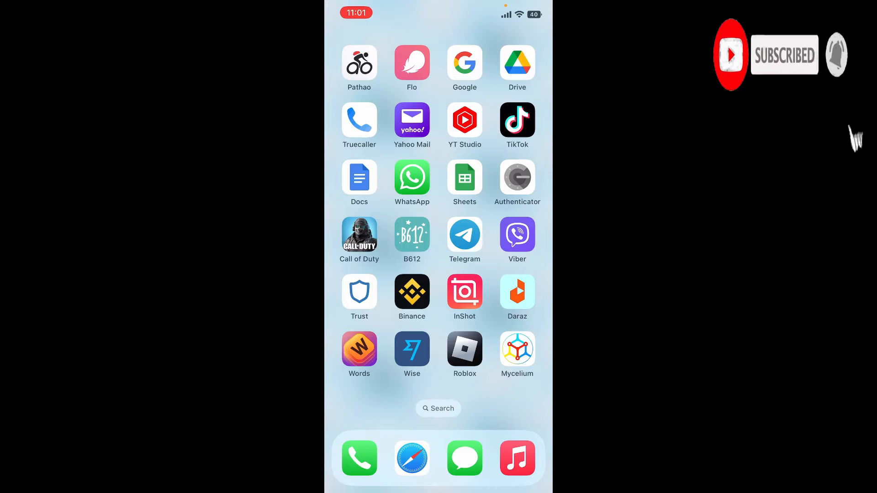
mouse_move(850, 137)
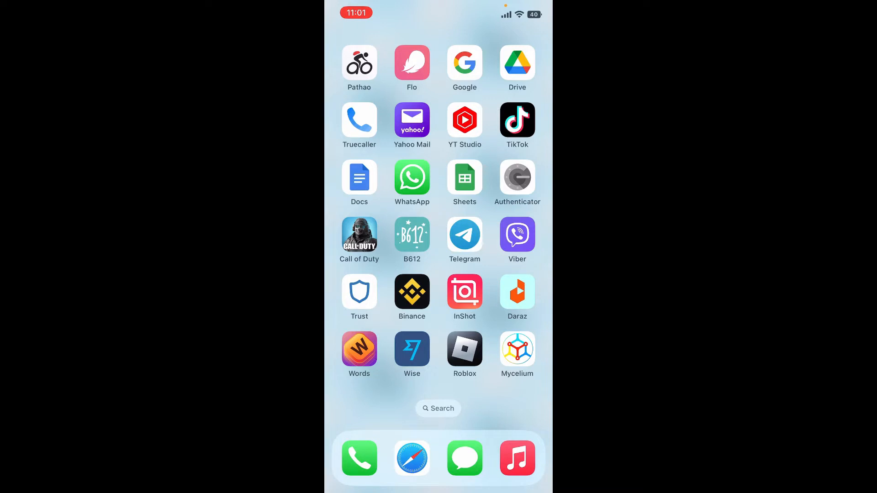
Step: Swipe across the home screen to reach the App Store icon
scroll("left", 3)
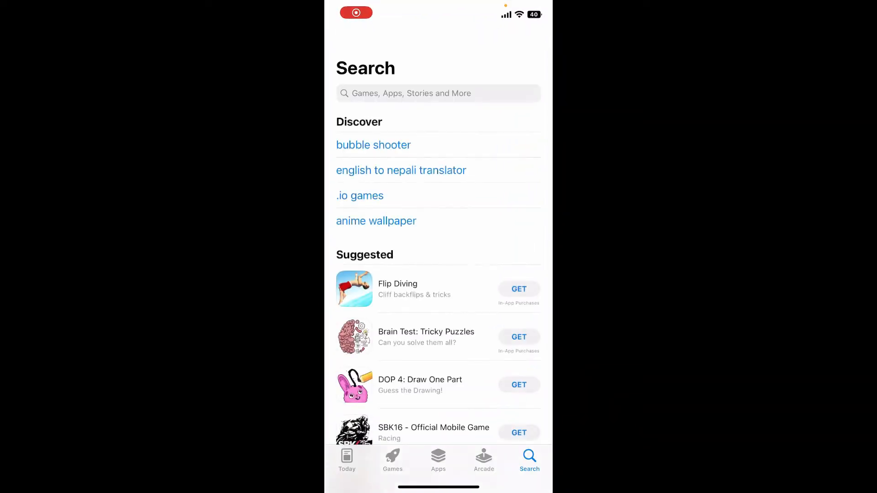
Step: Search 'coin', launch Coinomi Wallet and choose Create a New Wallet
type("coin")
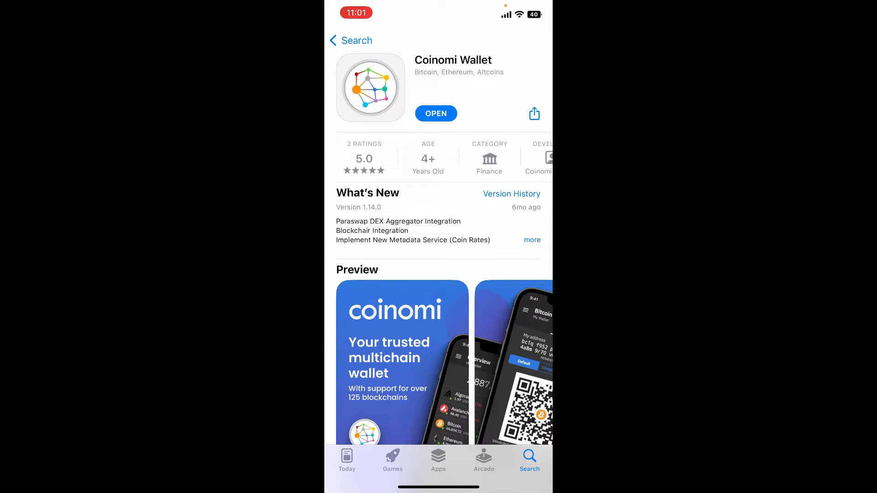
left_click(436, 113)
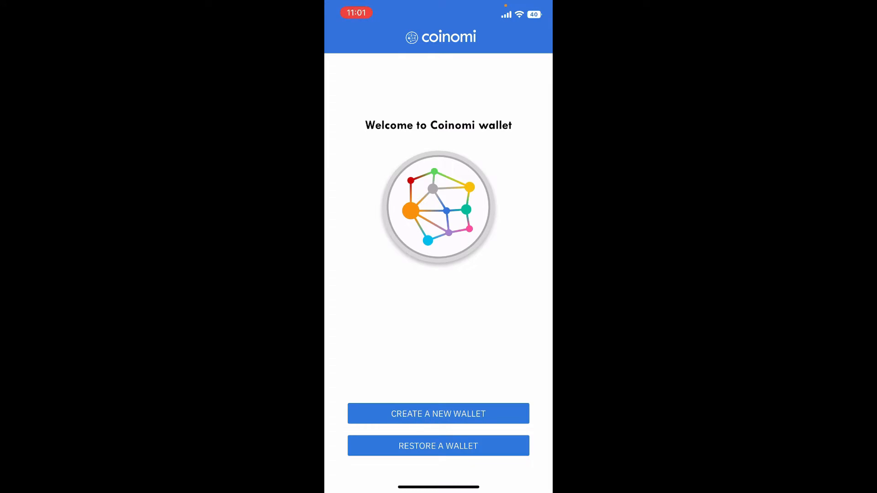
left_click(437, 414)
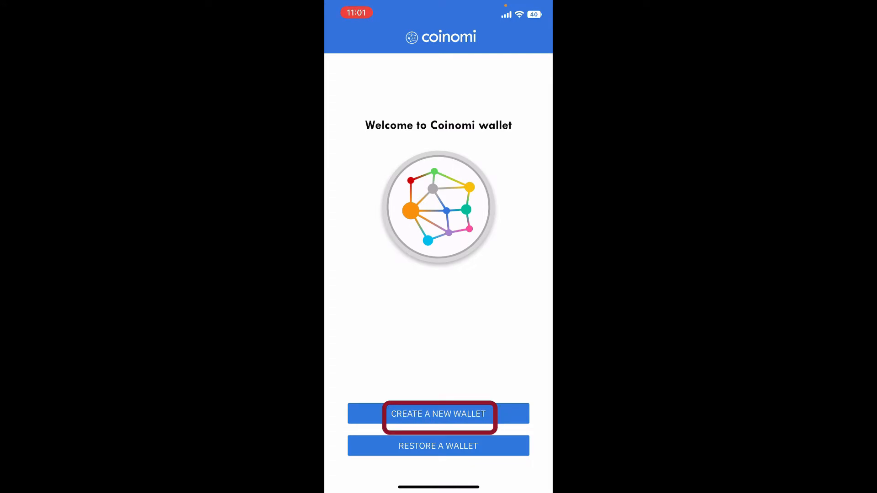
Step: Set wallet protection to Most Secure: password plus biometric authentication
left_click(437, 414)
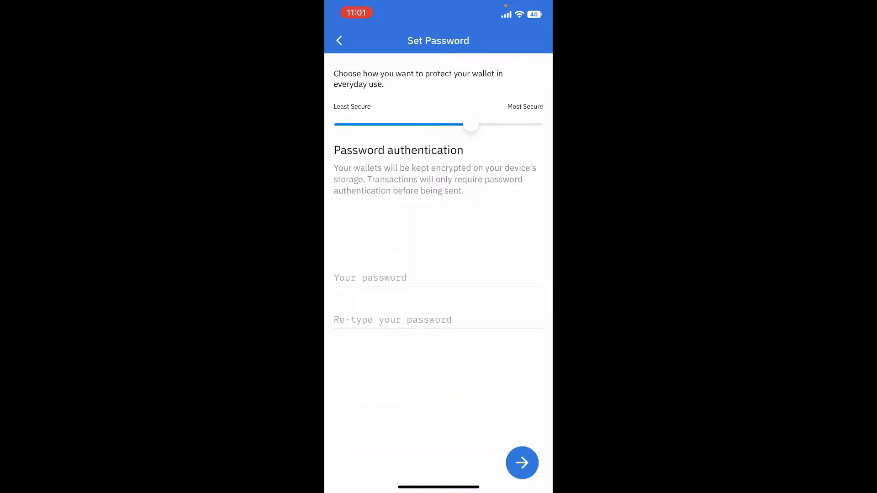
left_click_drag(470, 125, 406, 125)
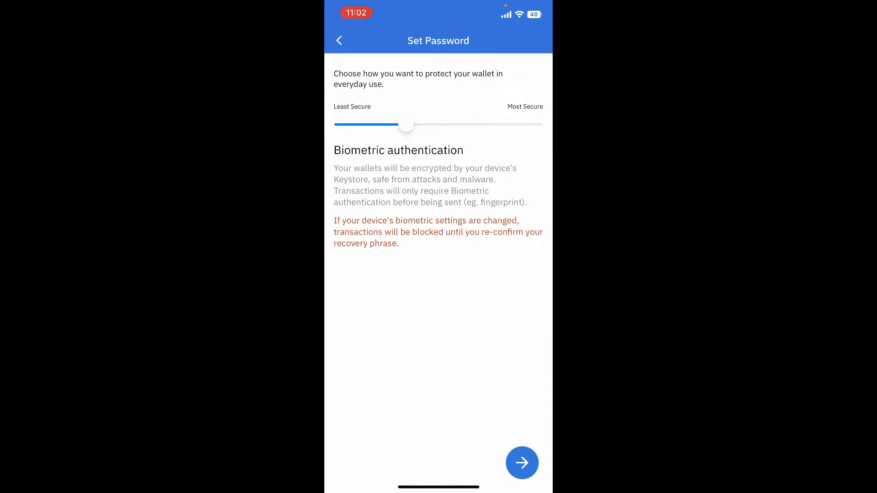
left_click_drag(406, 125, 535, 126)
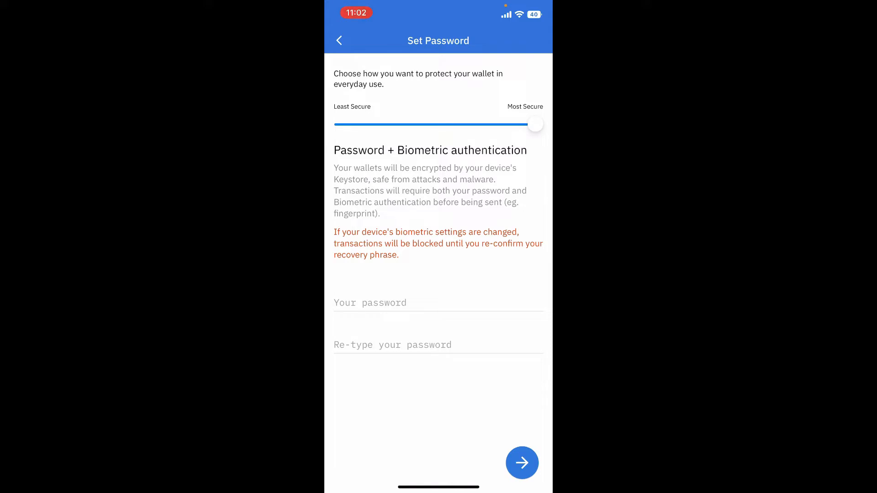
Step: Enter and confirm the wallet password, then allow Face ID unlocking
left_click(437, 302)
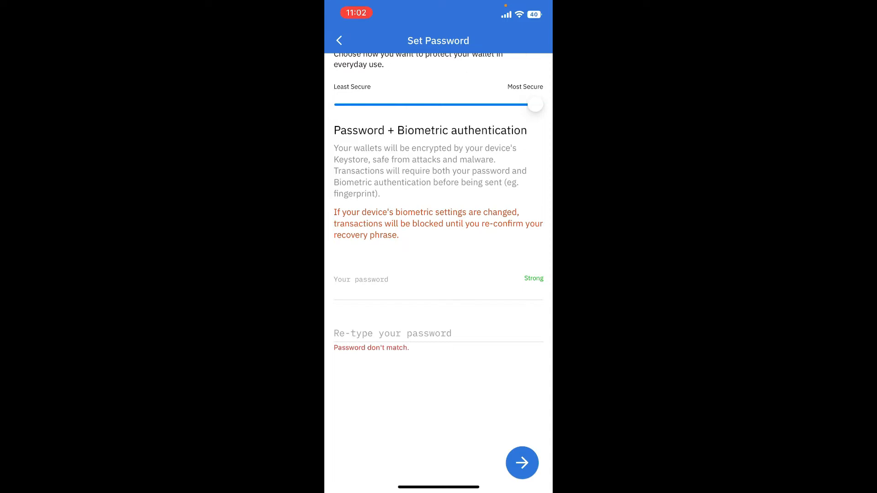
left_click(438, 334)
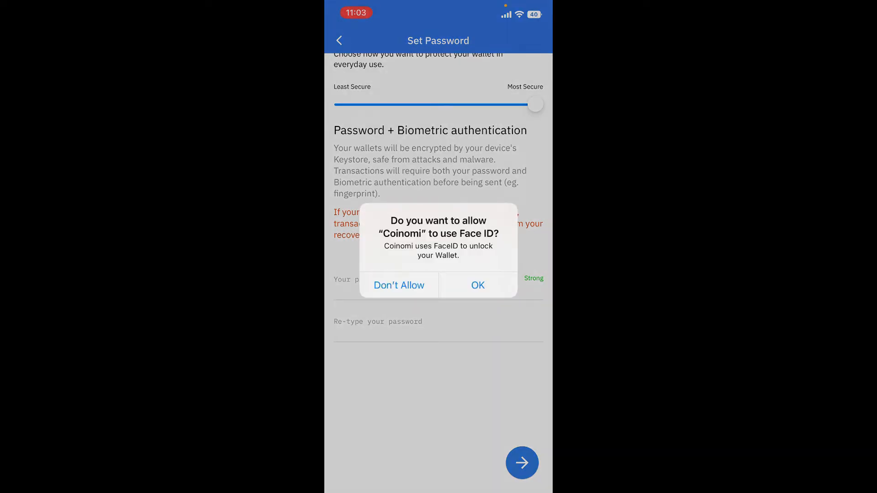
left_click(477, 285)
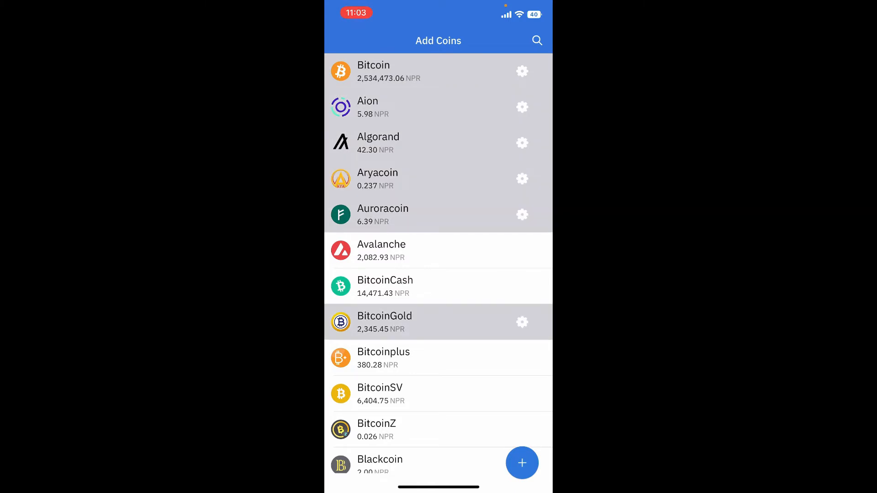
Step: Add the chosen coins to the wallet and accept the terms of service
scroll("down", 3)
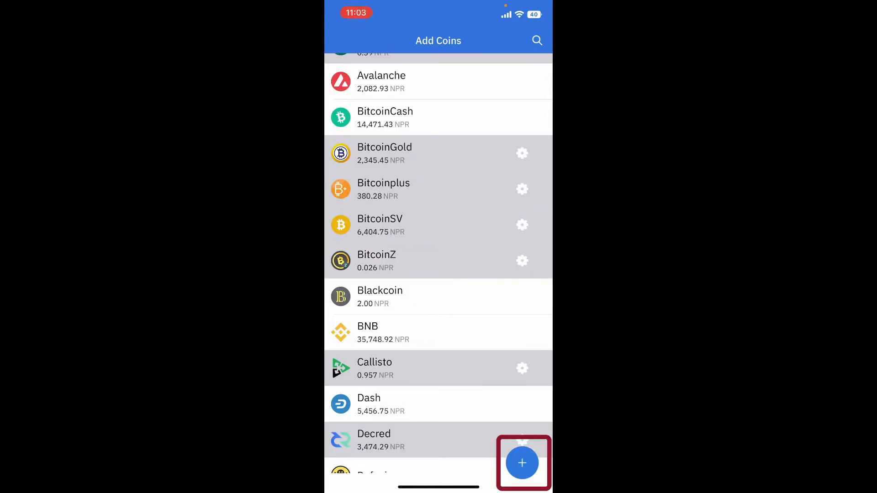
left_click(522, 462)
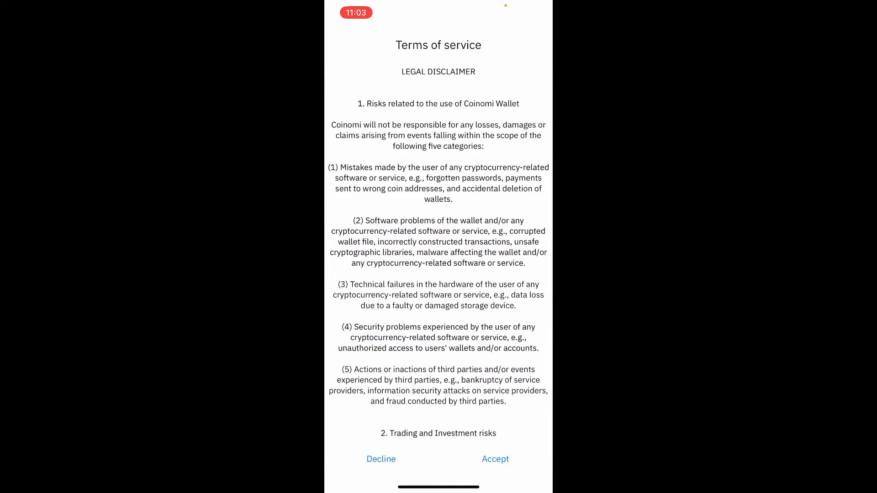
scroll("down", 3)
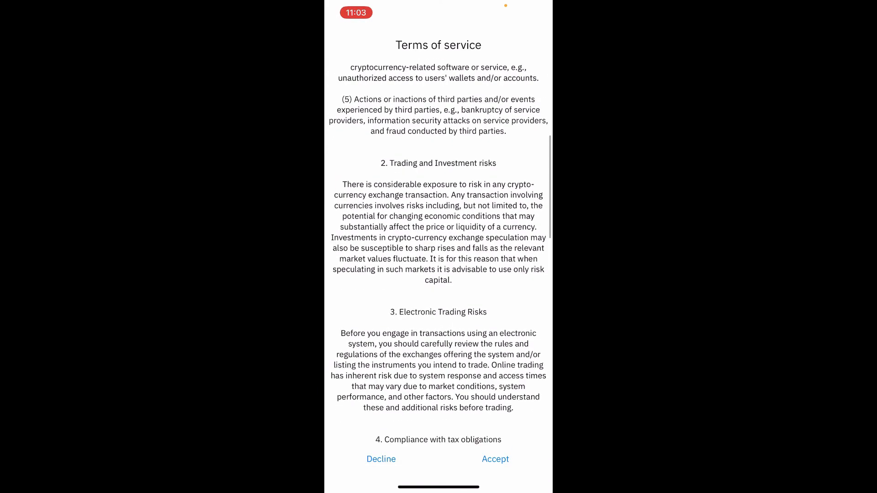
left_click(495, 459)
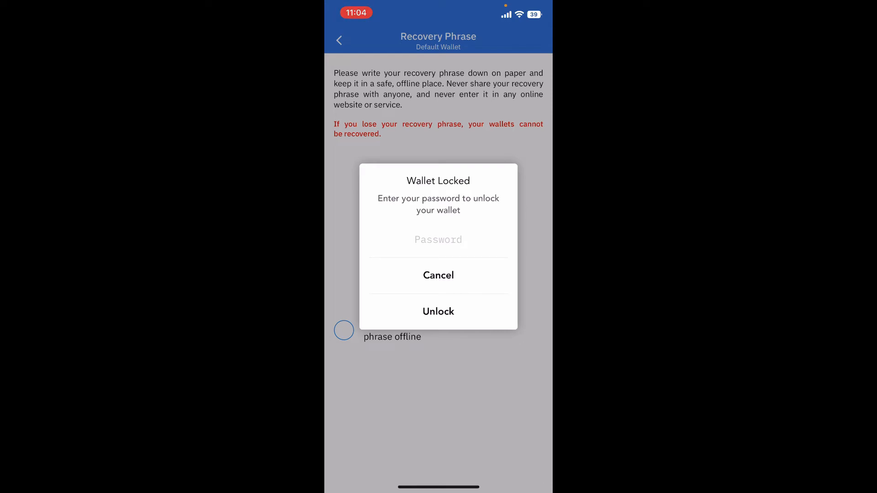
Step: Enter the password in the Wallet Locked dialog and unlock to reveal the recovery phrase
left_click(438, 240)
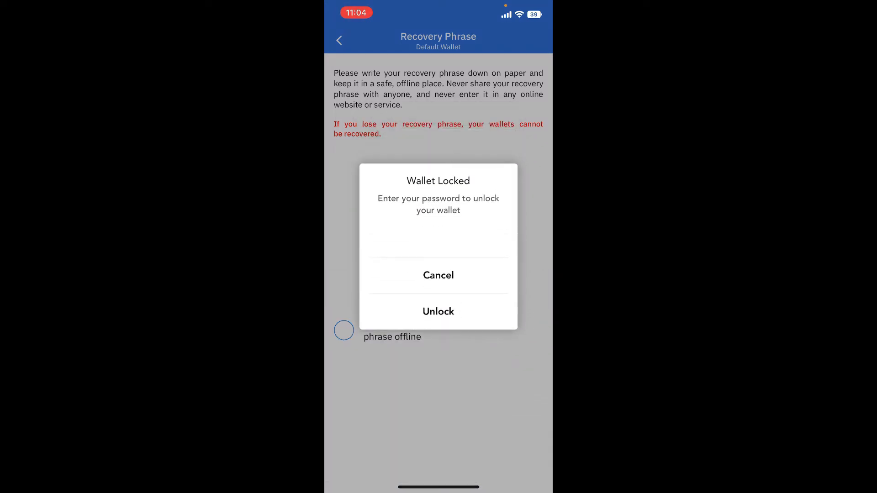
left_click(438, 311)
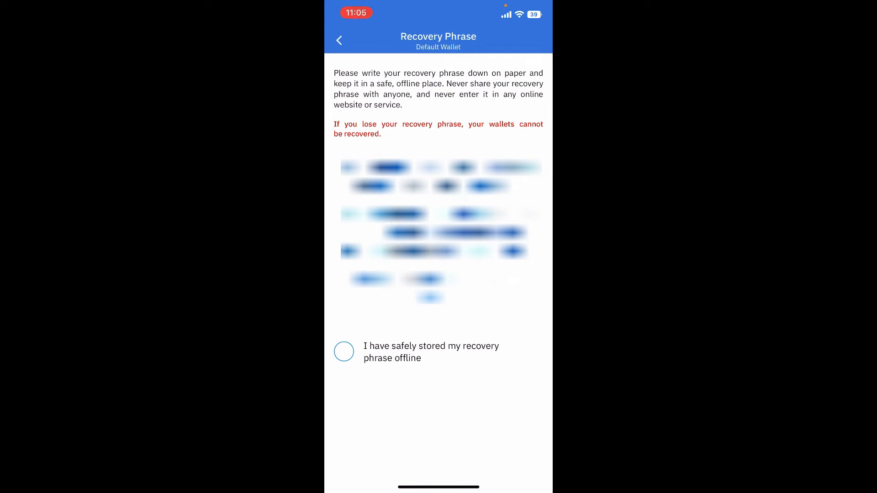
Step: Tick 'I have safely stored my recovery phrase offline' and continue to phrase confirmation
left_click(344, 350)
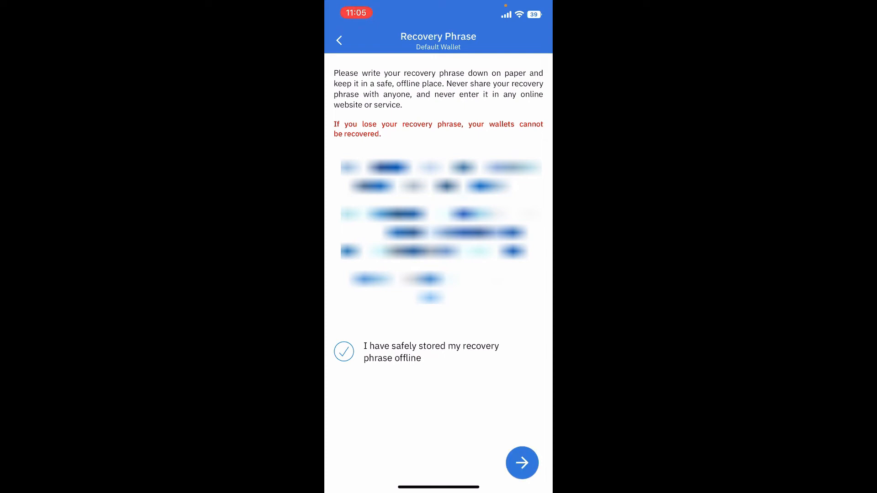
left_click(344, 352)
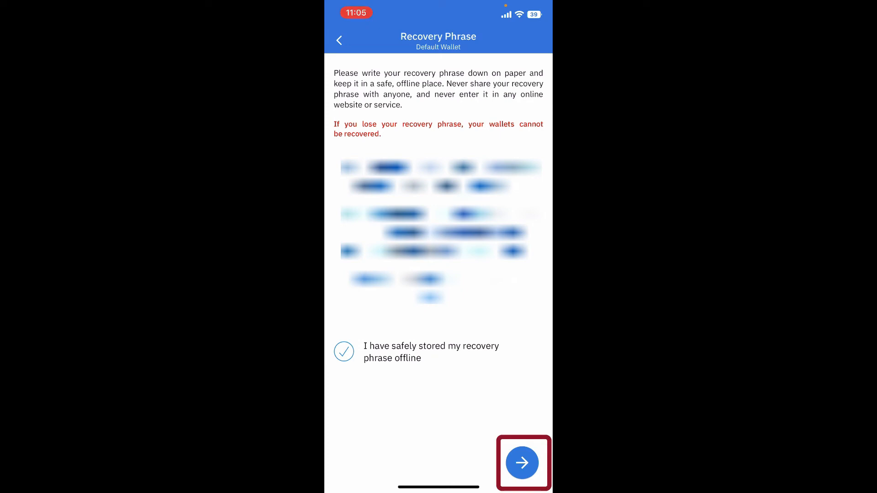
left_click(522, 462)
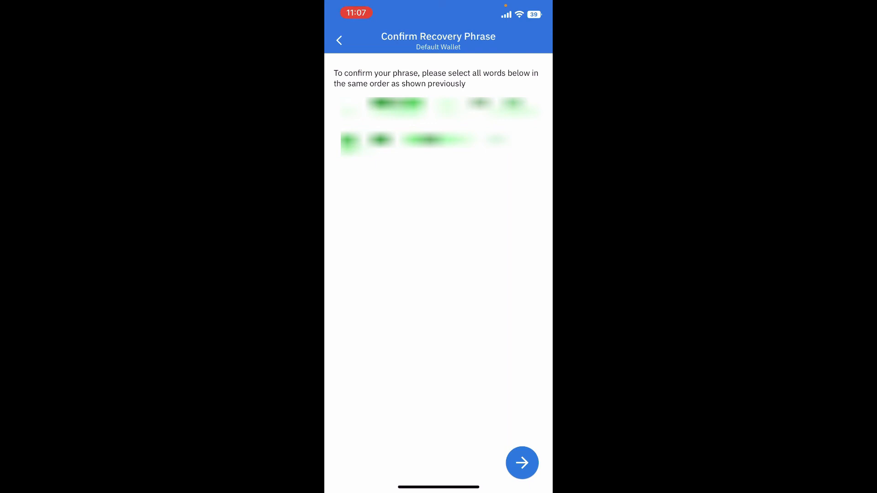
Step: Submit the recovery words selected in their original order
left_click(522, 463)
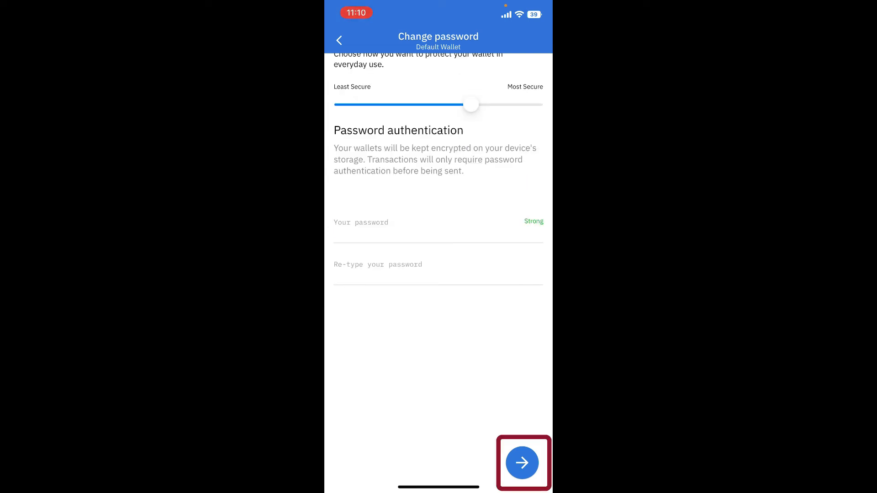
Step: Finish the Change password step to reach the Overview with coins at 0.00 NPR
left_click(522, 462)
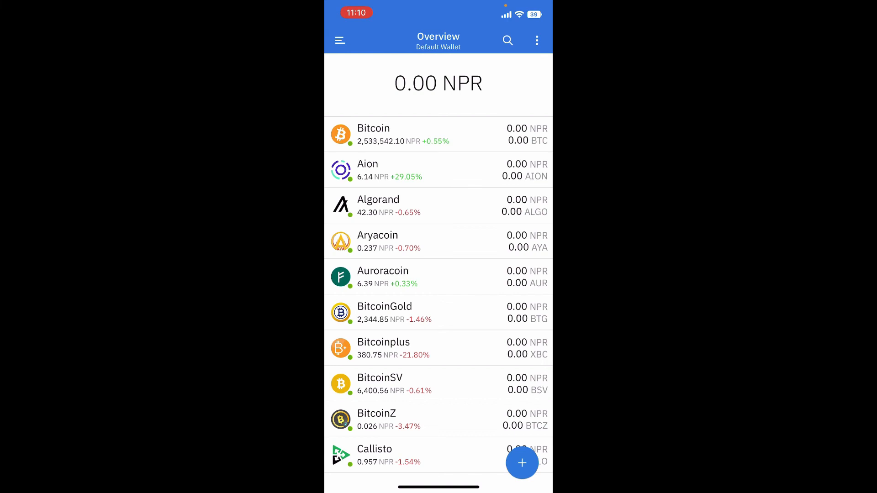